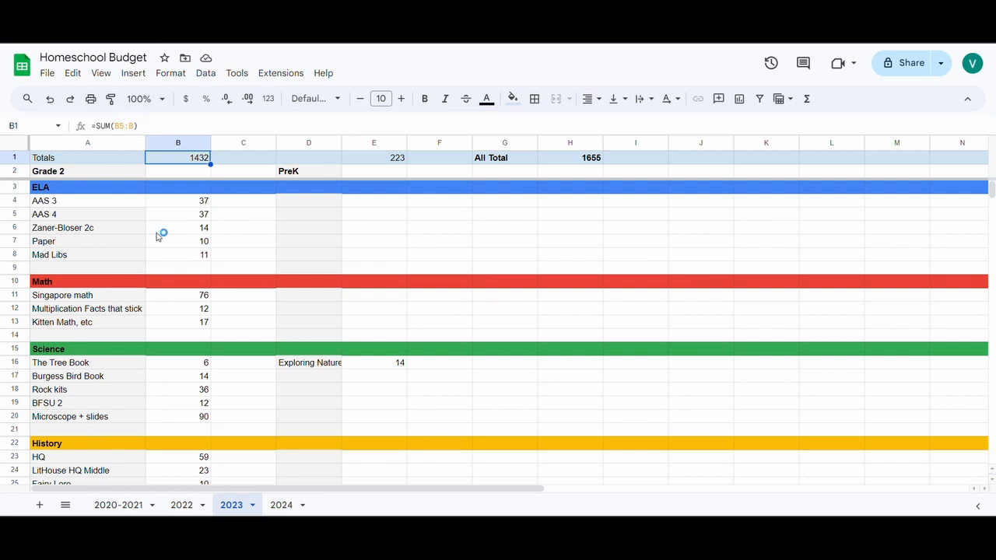
{"action": "mouse_move", "coordinate": [105, 168]}
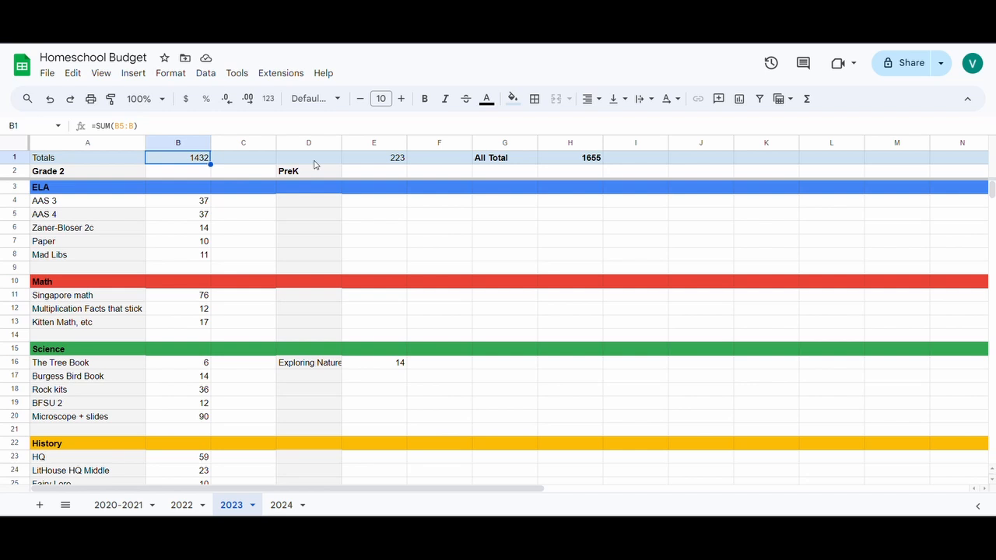
{"action": "mouse_move", "coordinate": [317, 212]}
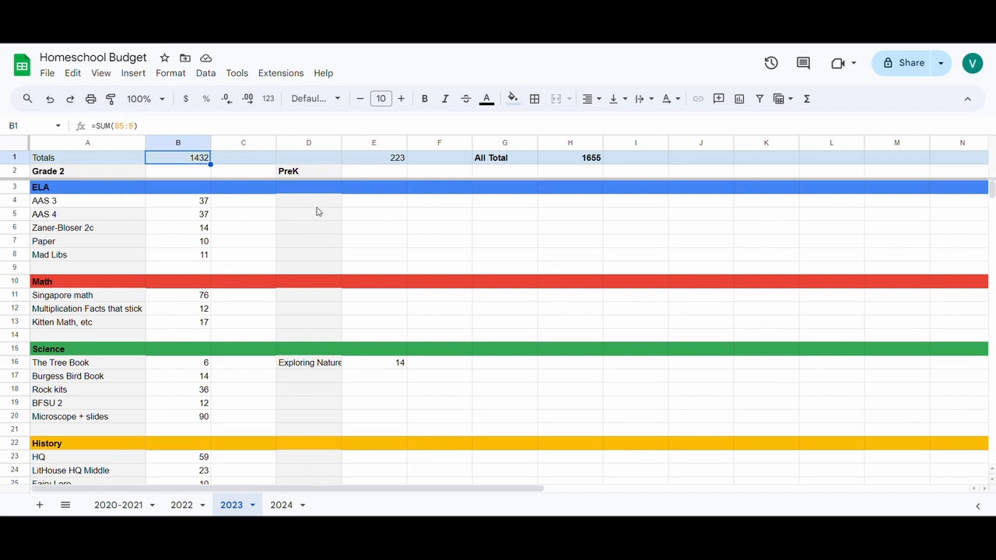
{"action": "mouse_move", "coordinate": [306, 211]}
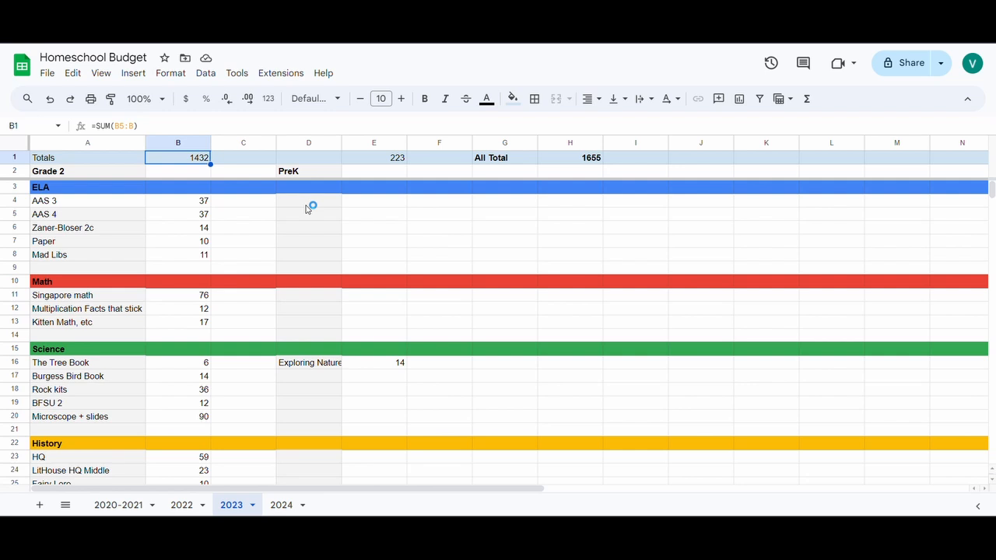
{"action": "mouse_move", "coordinate": [308, 209]}
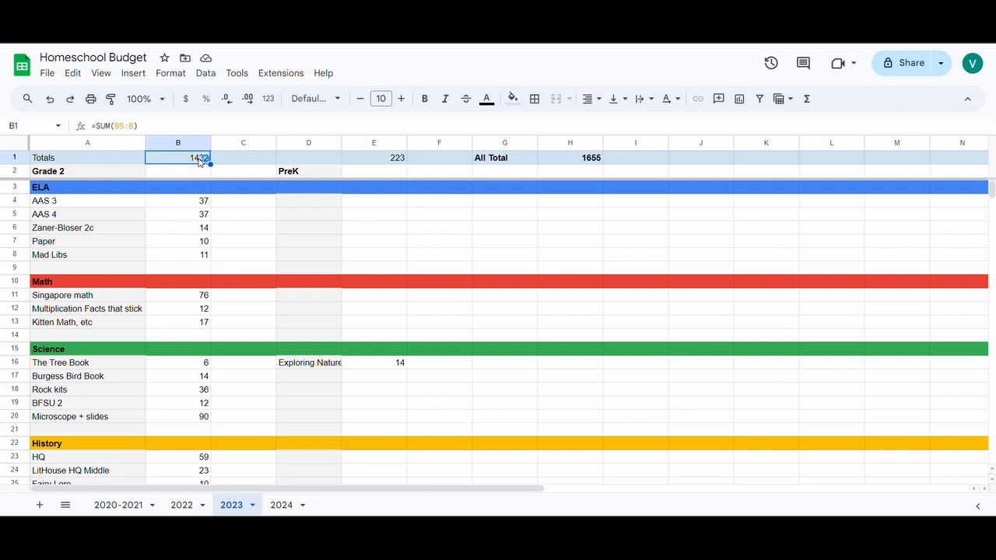
{"action": "mouse_move", "coordinate": [200, 172]}
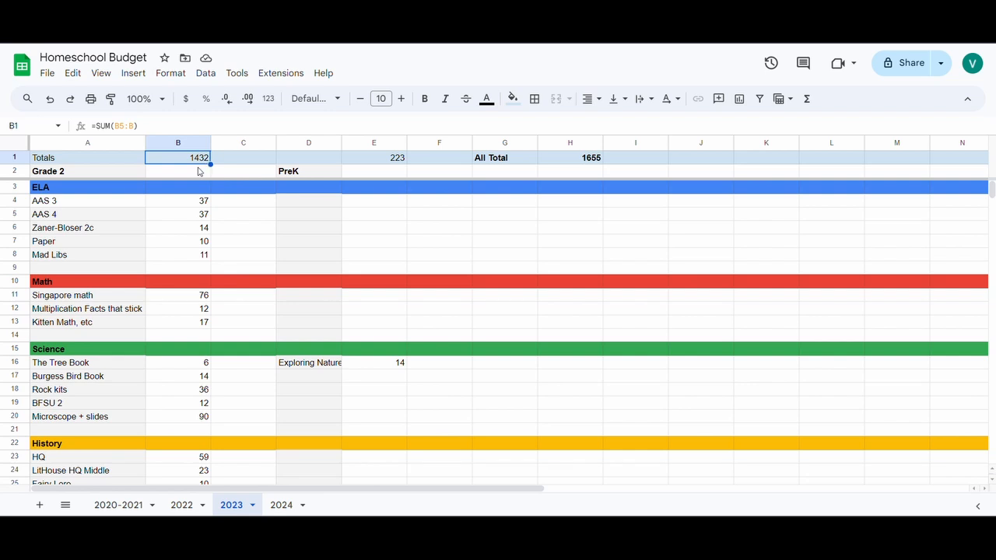
{"action": "mouse_move", "coordinate": [197, 170]}
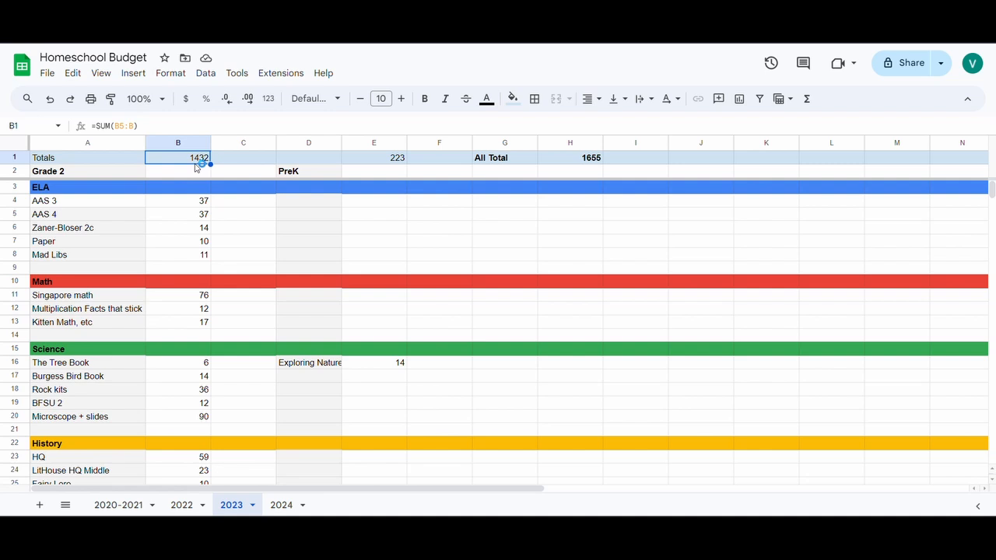
{"action": "mouse_move", "coordinate": [362, 234]}
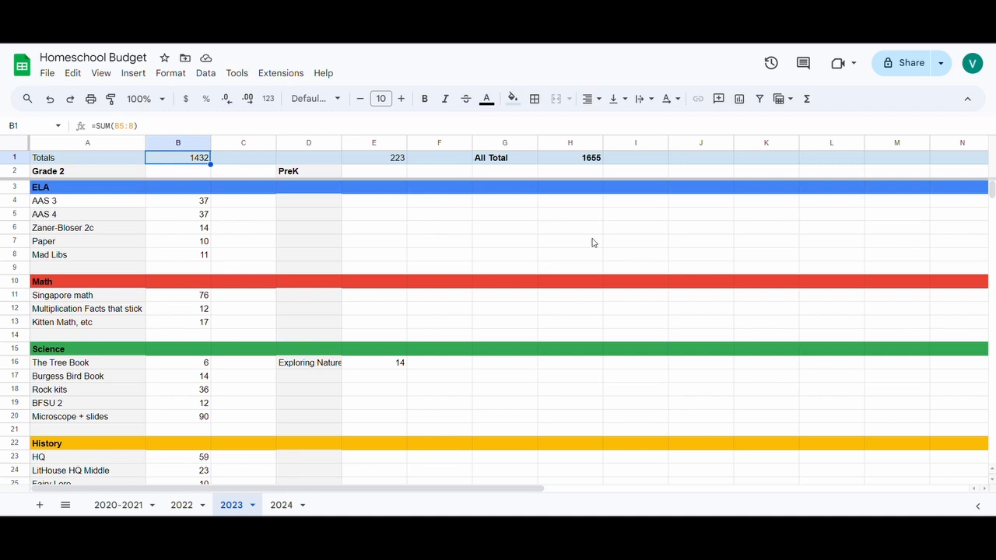
{"action": "mouse_move", "coordinate": [599, 172]}
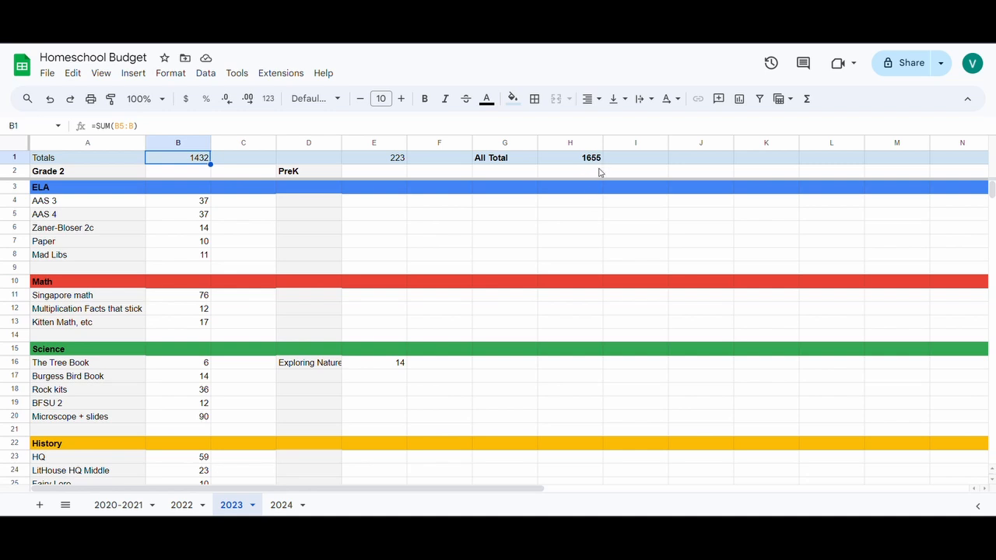
{"action": "mouse_move", "coordinate": [1, 153]}
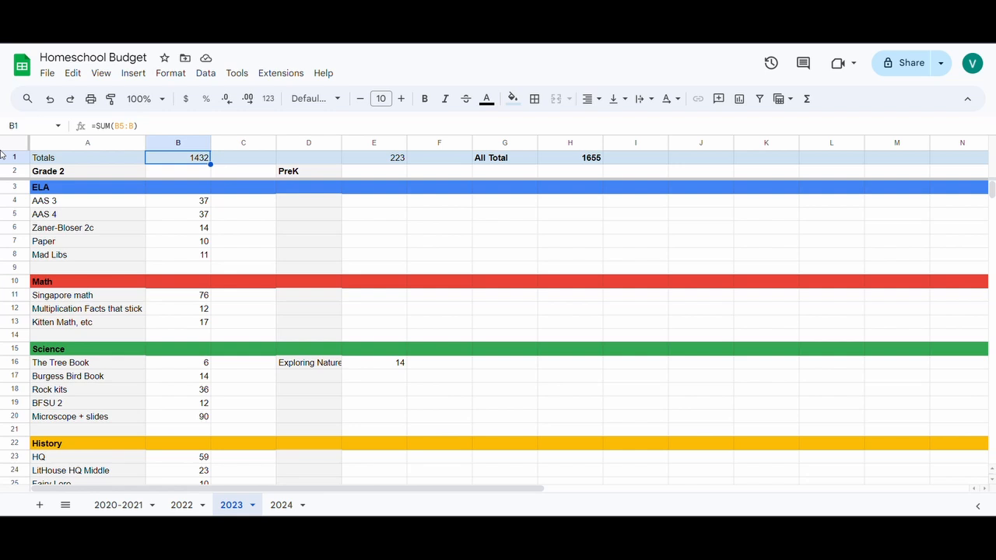
{"action": "mouse_move", "coordinate": [327, 201]}
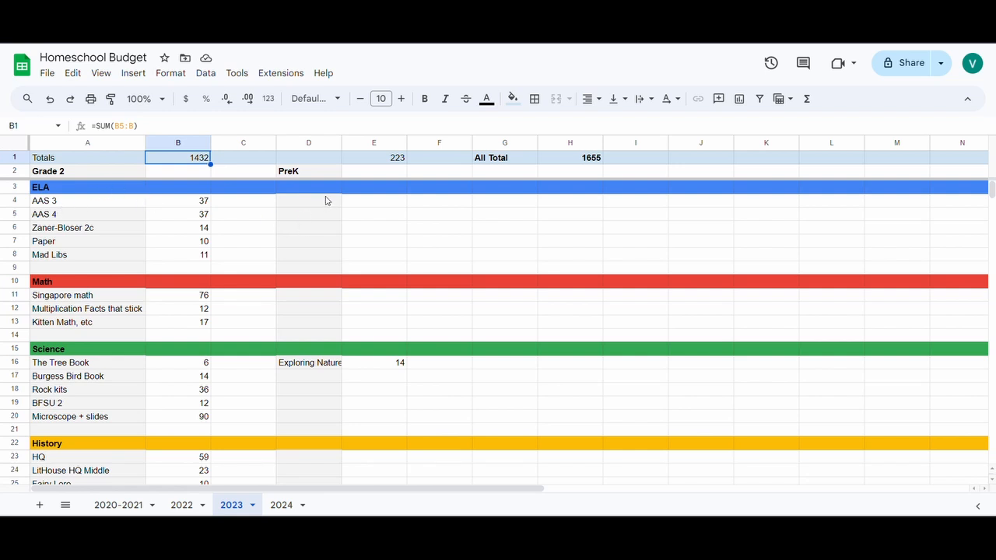
{"action": "mouse_move", "coordinate": [206, 186]}
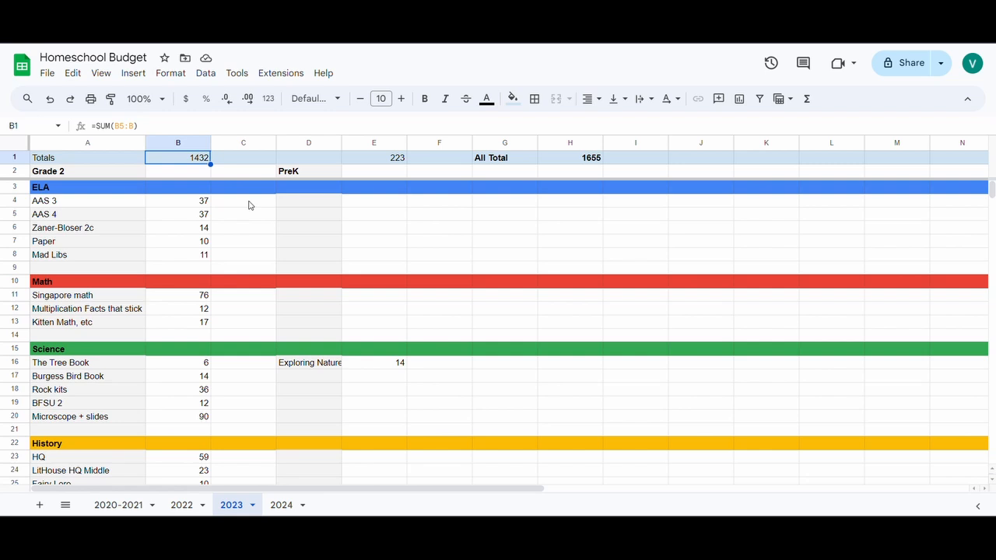
{"action": "mouse_move", "coordinate": [214, 252]}
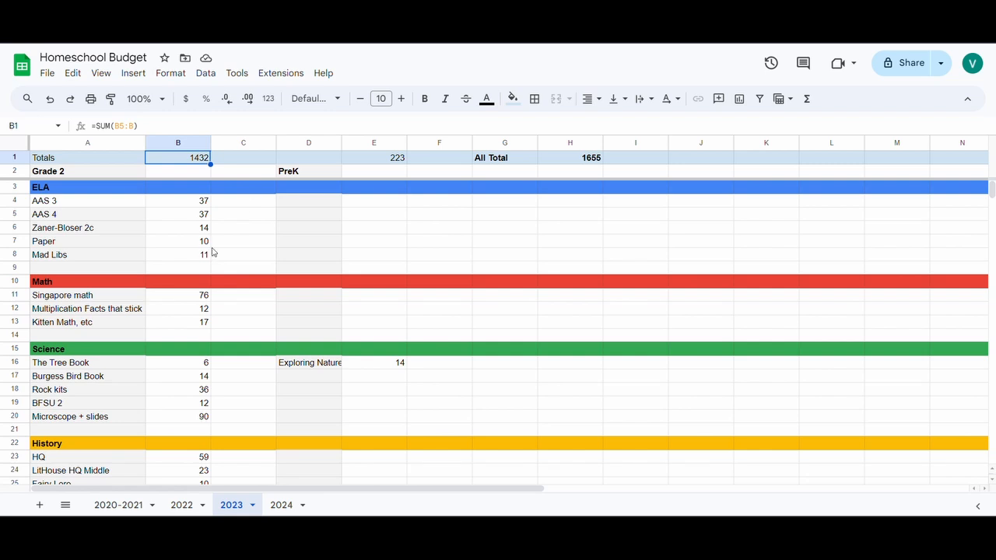
- Review the Mad Libs, Paper, Singapore math and Kitten Math (17) budget lines
{"action": "left_click", "coordinate": [87, 241]}
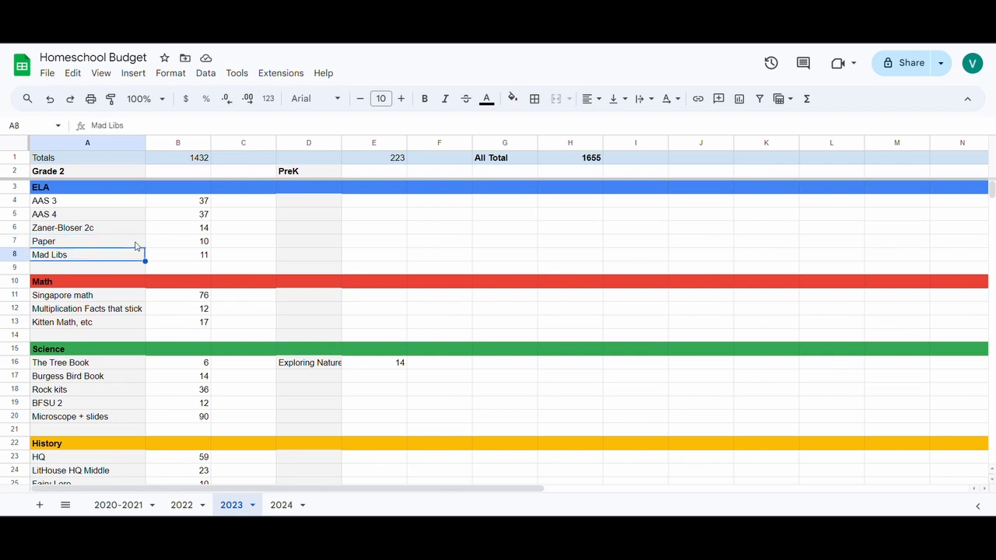
{"action": "left_click", "coordinate": [87, 241]}
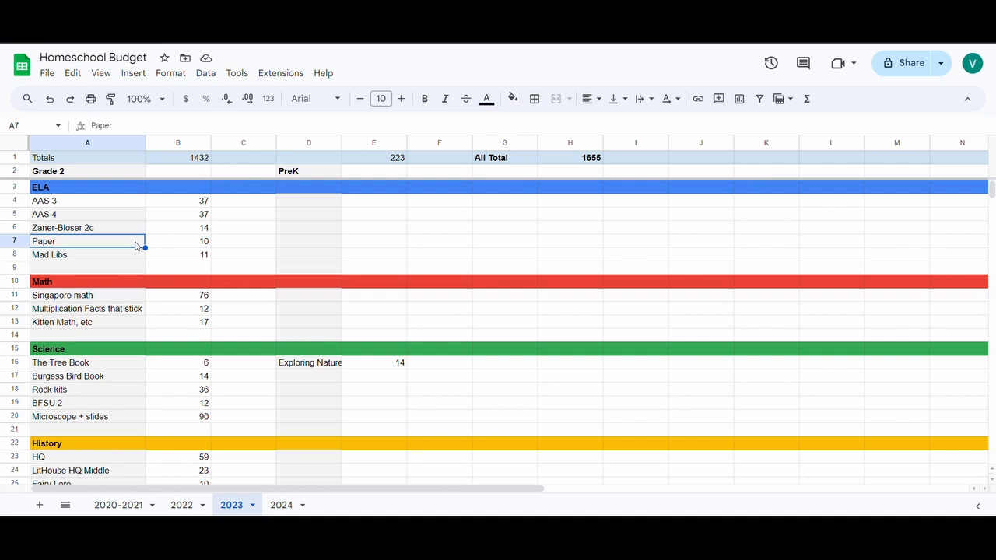
{"action": "left_click", "coordinate": [87, 281]}
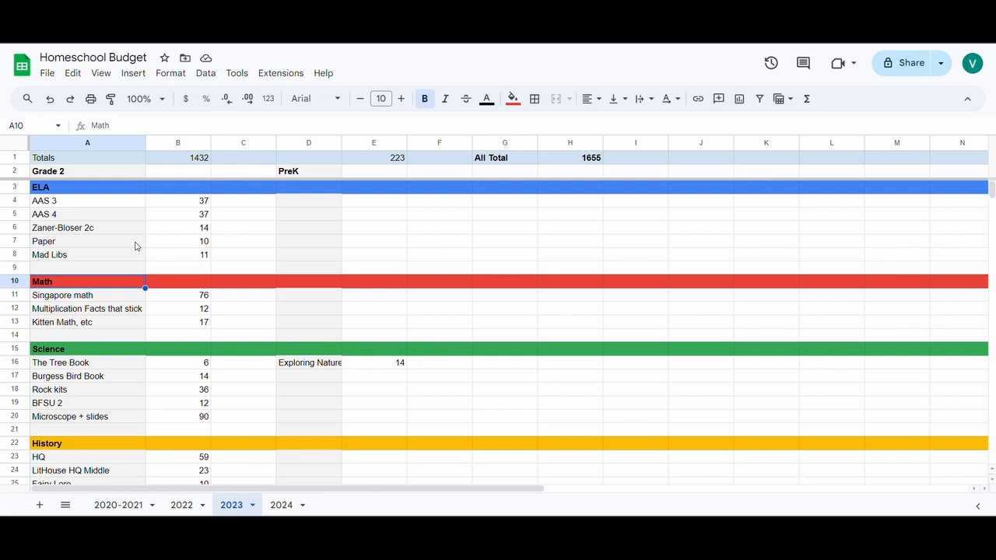
{"action": "left_click", "coordinate": [62, 295]}
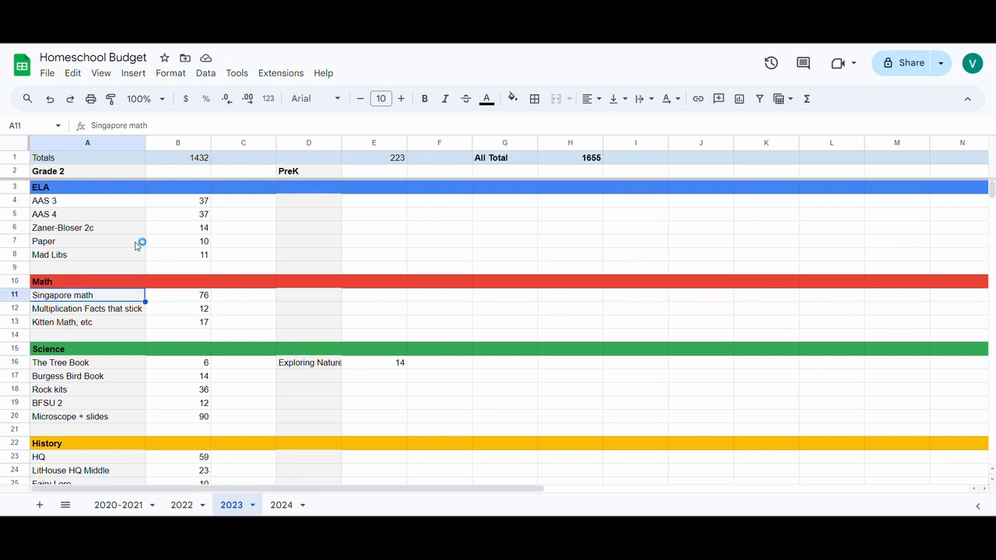
{"action": "left_click", "coordinate": [178, 295]}
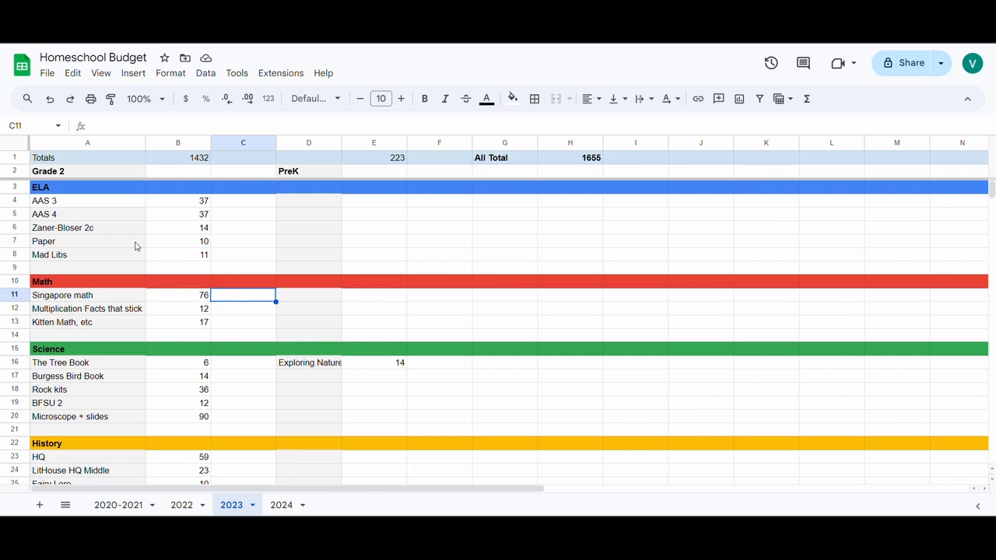
{"action": "left_click", "coordinate": [177, 308]}
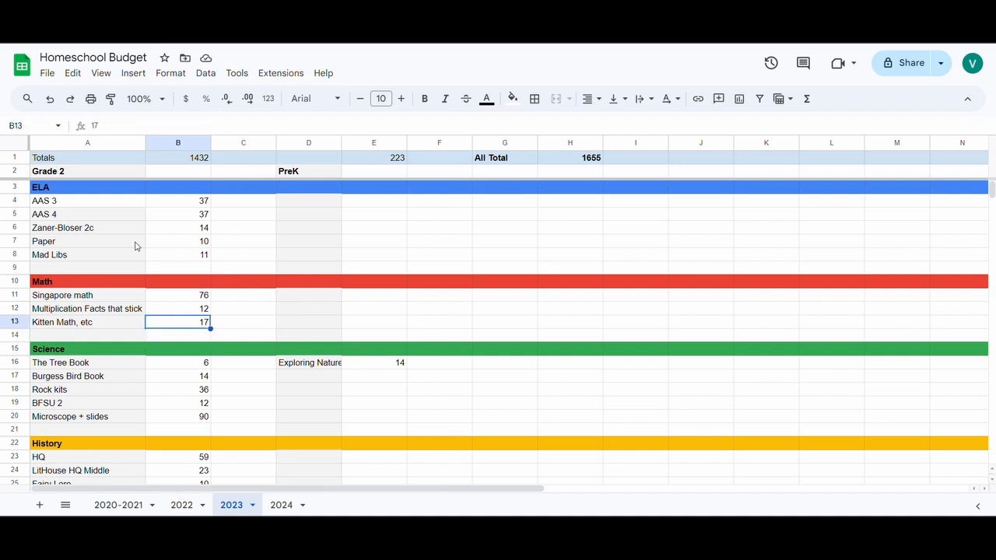
{"action": "left_click", "coordinate": [177, 348]}
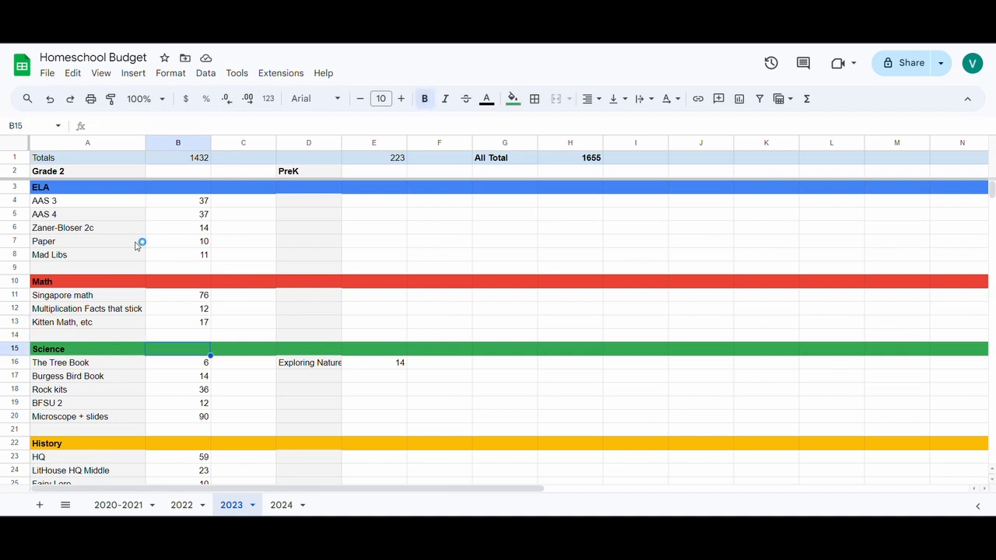
- Check the Science costs: Burgess Bird Book, Exploring Nature PreK, BFSU 2, Microscope + slides
{"action": "left_click", "coordinate": [177, 375]}
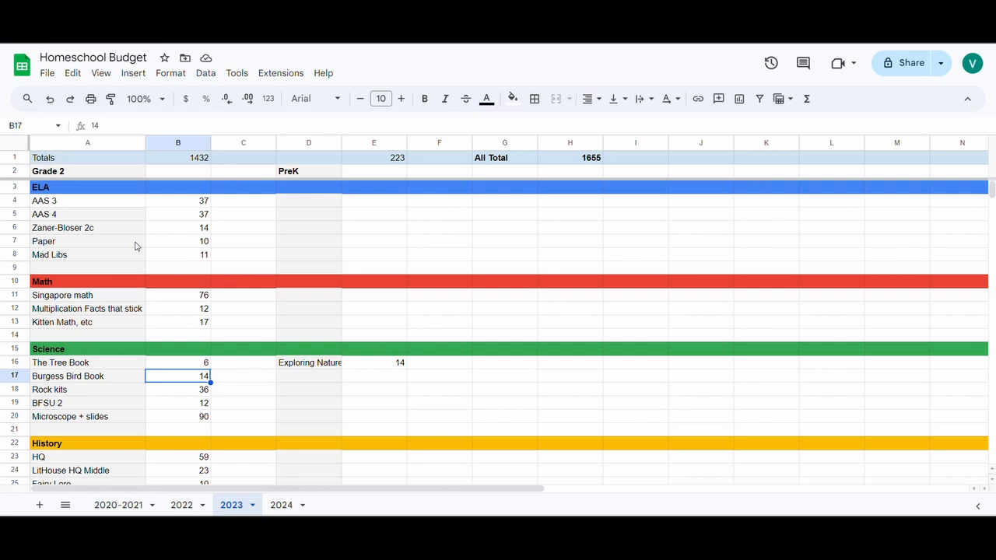
{"action": "mouse_move", "coordinate": [141, 241]}
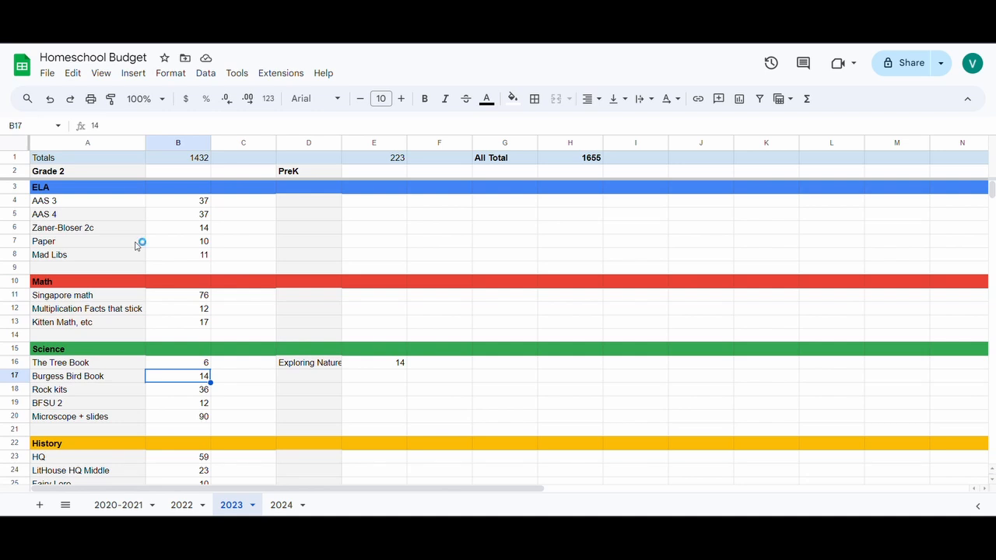
{"action": "mouse_move", "coordinate": [135, 246]}
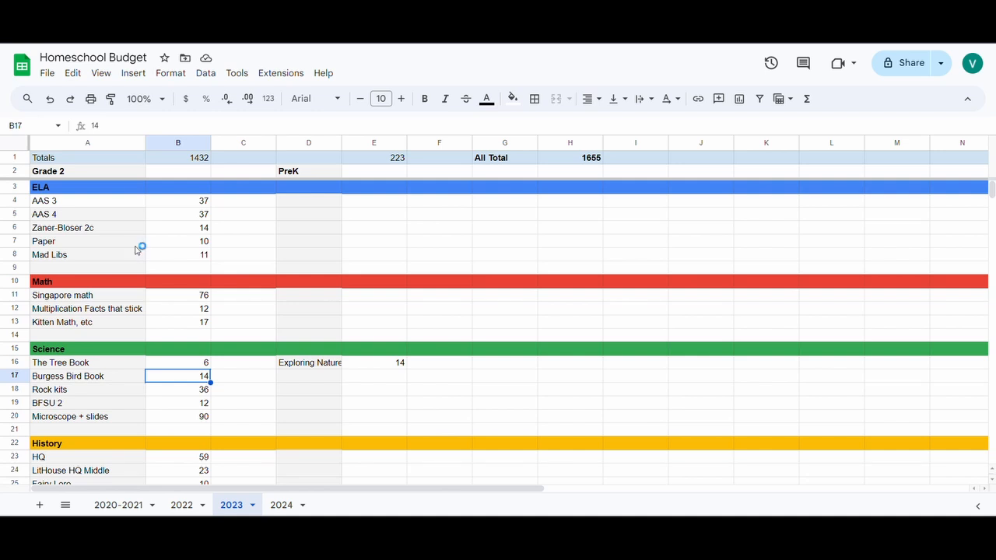
{"action": "mouse_move", "coordinate": [135, 246]}
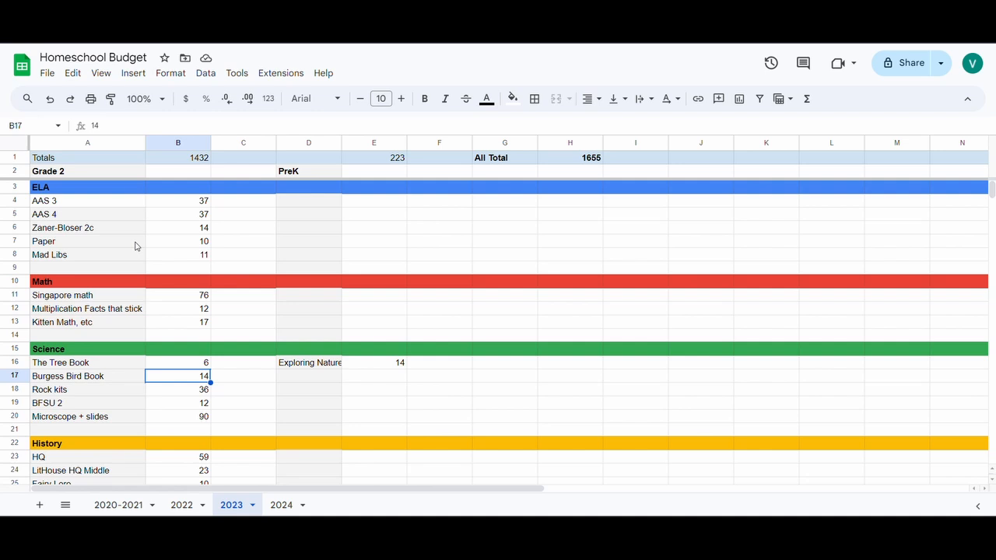
{"action": "left_click", "coordinate": [308, 362]}
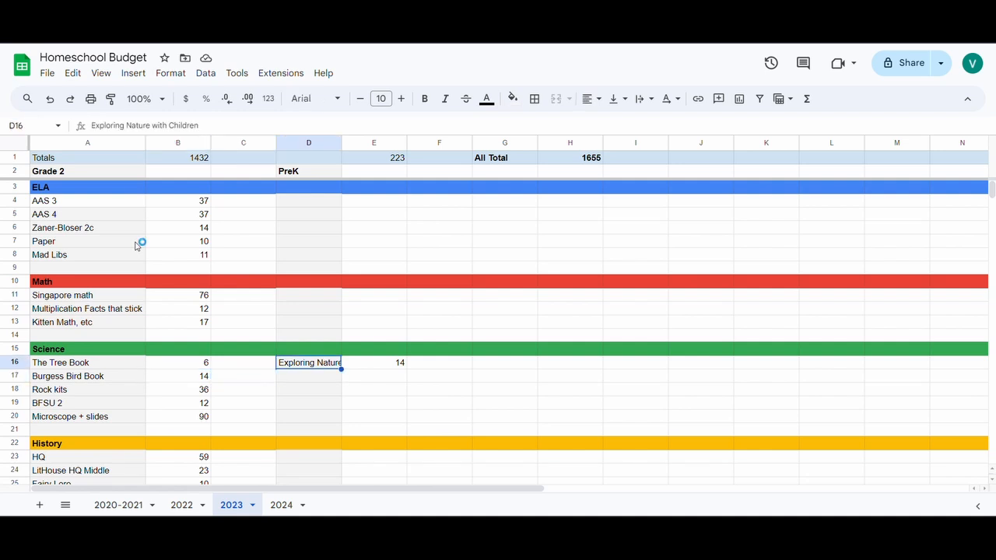
{"action": "mouse_move", "coordinate": [135, 247]}
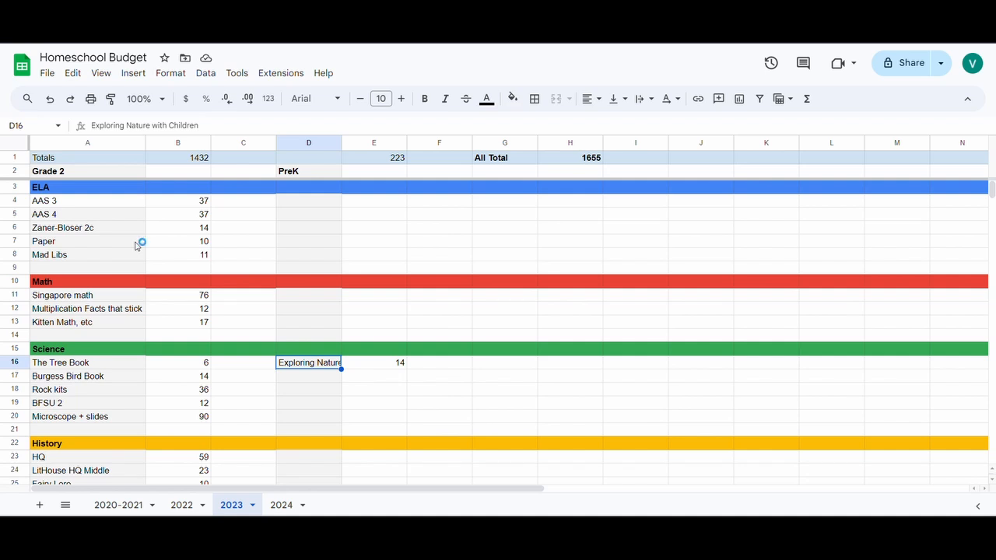
{"action": "left_click", "coordinate": [373, 361]}
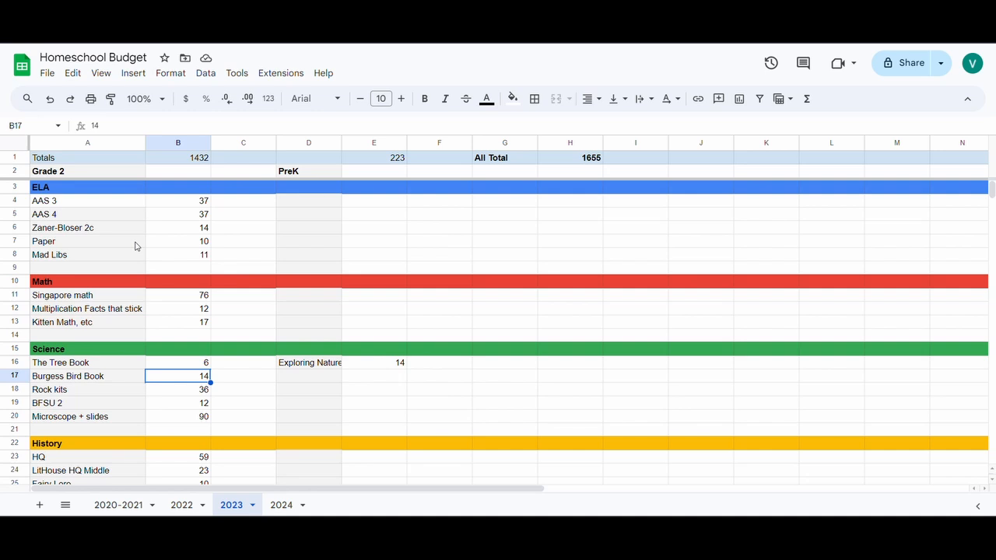
{"action": "left_click", "coordinate": [178, 402]}
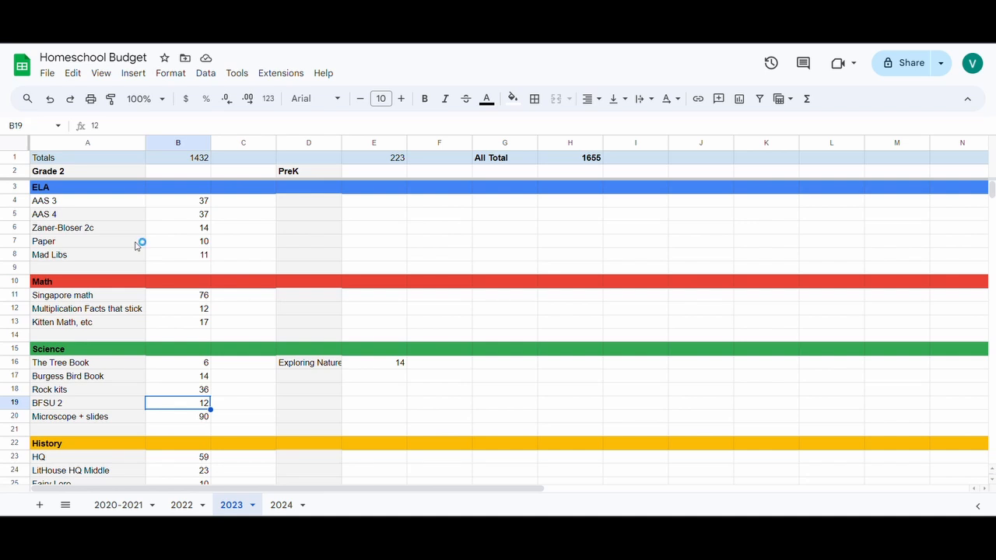
{"action": "mouse_move", "coordinate": [135, 246]}
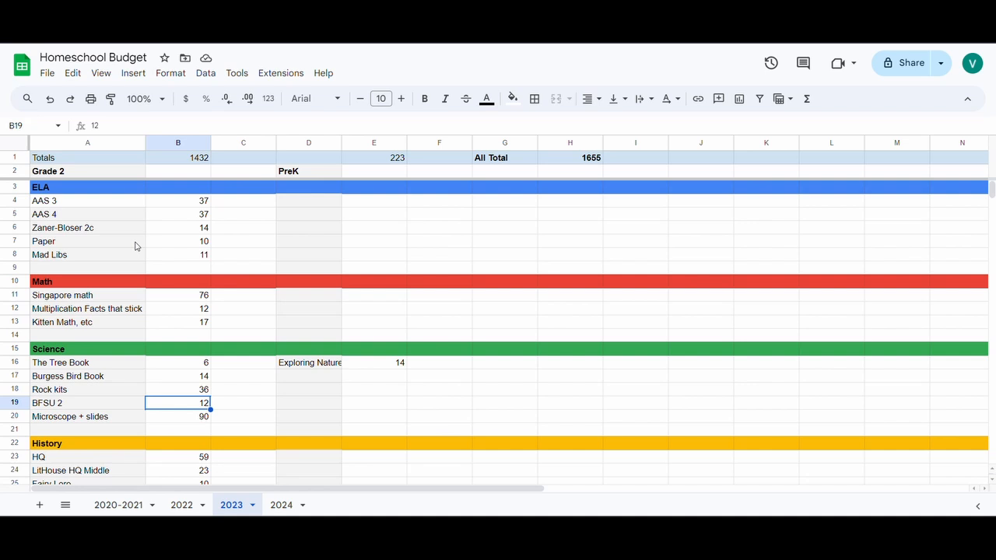
{"action": "mouse_move", "coordinate": [142, 242]}
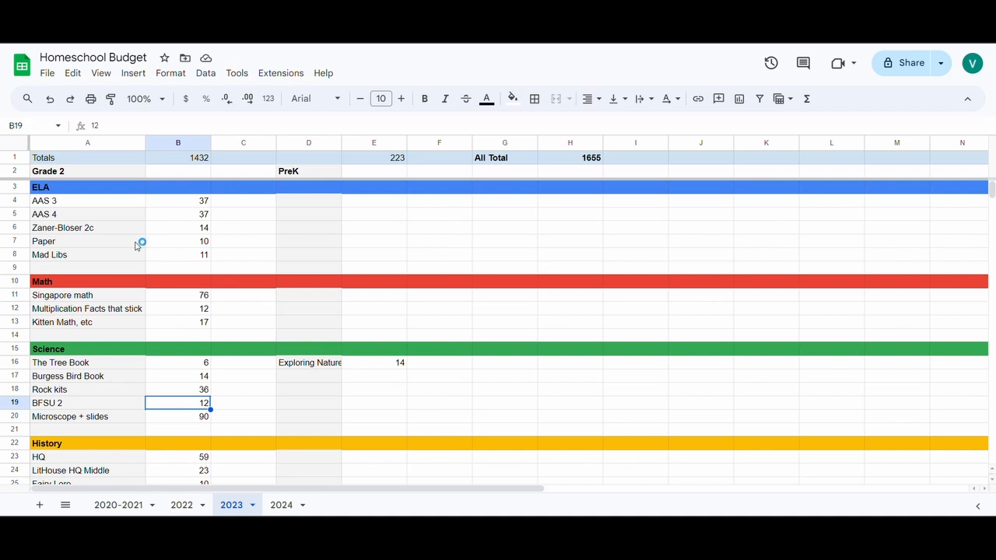
{"action": "left_click", "coordinate": [177, 416]}
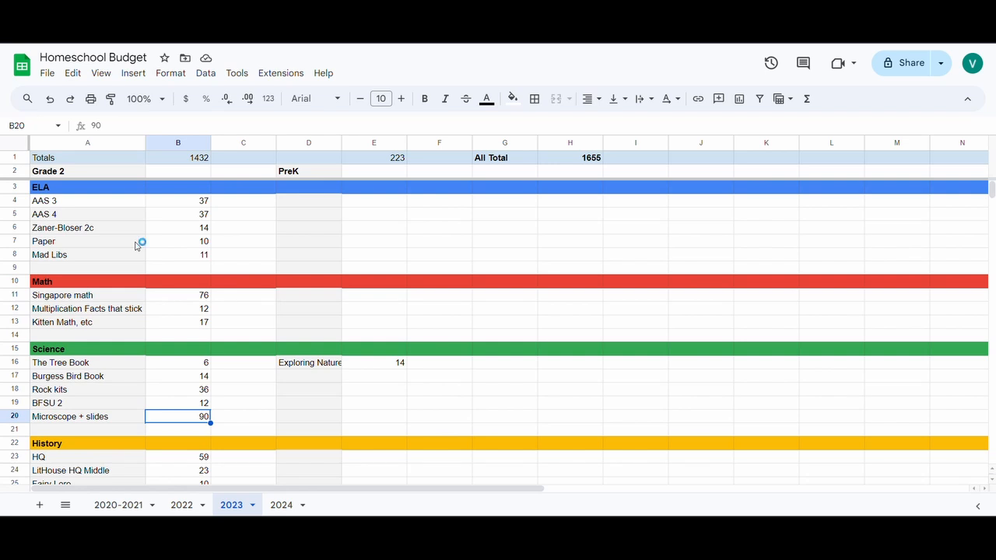
{"action": "mouse_move", "coordinate": [134, 247]}
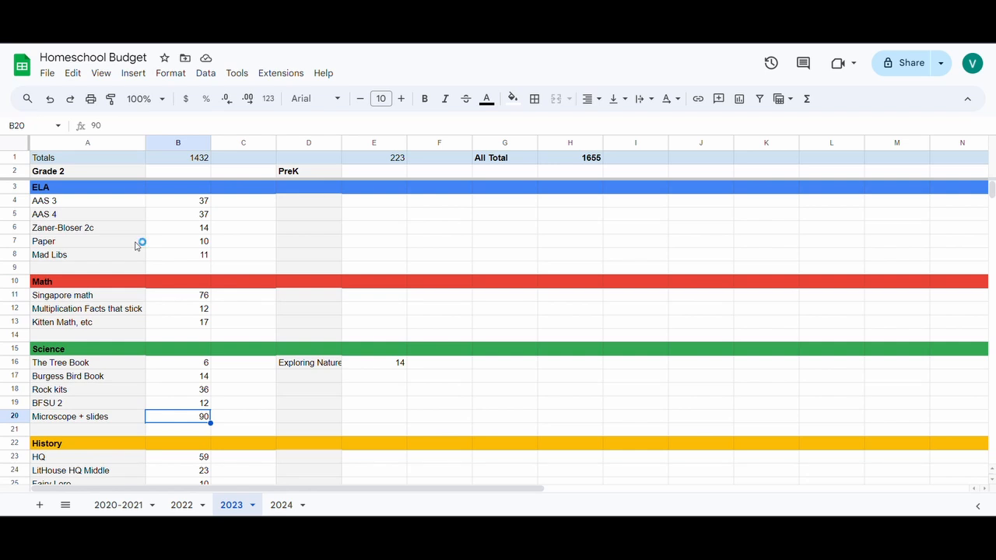
{"action": "mouse_move", "coordinate": [135, 246]}
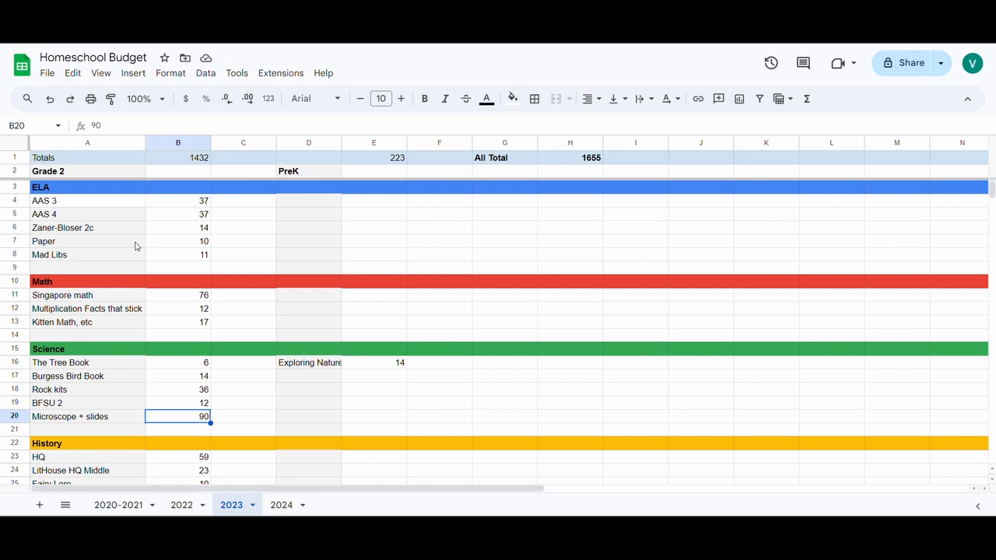
{"action": "mouse_move", "coordinate": [141, 242]}
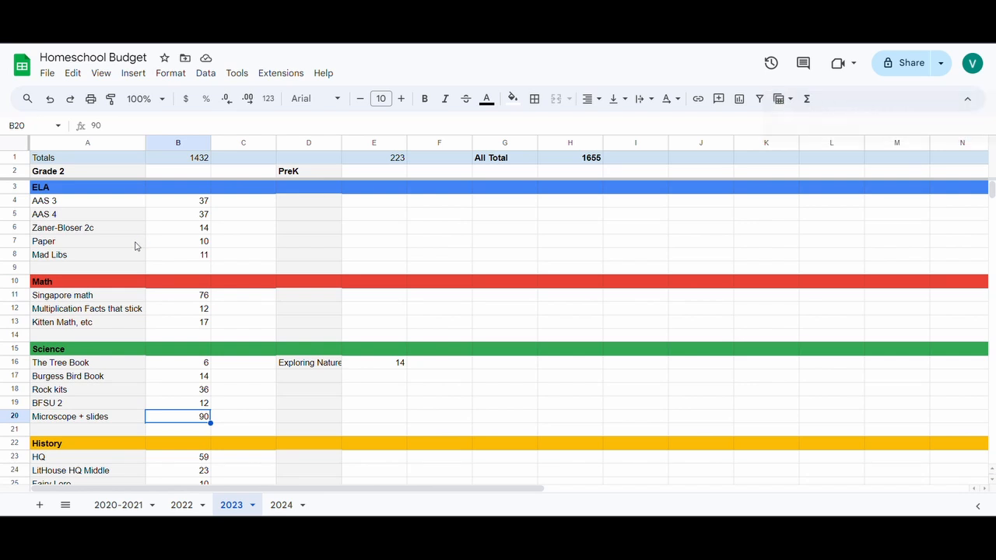
{"action": "mouse_move", "coordinate": [141, 241]}
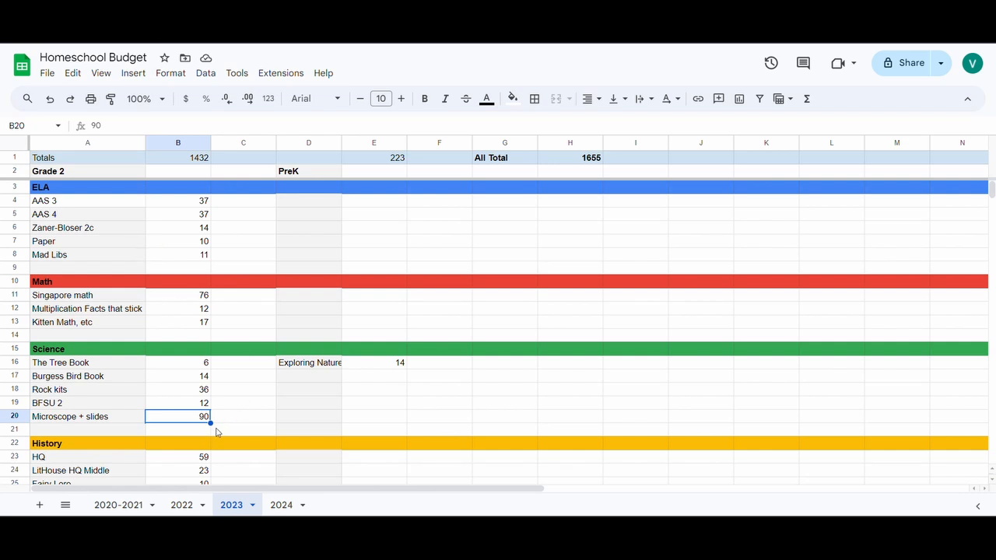
{"action": "mouse_move", "coordinate": [218, 421]}
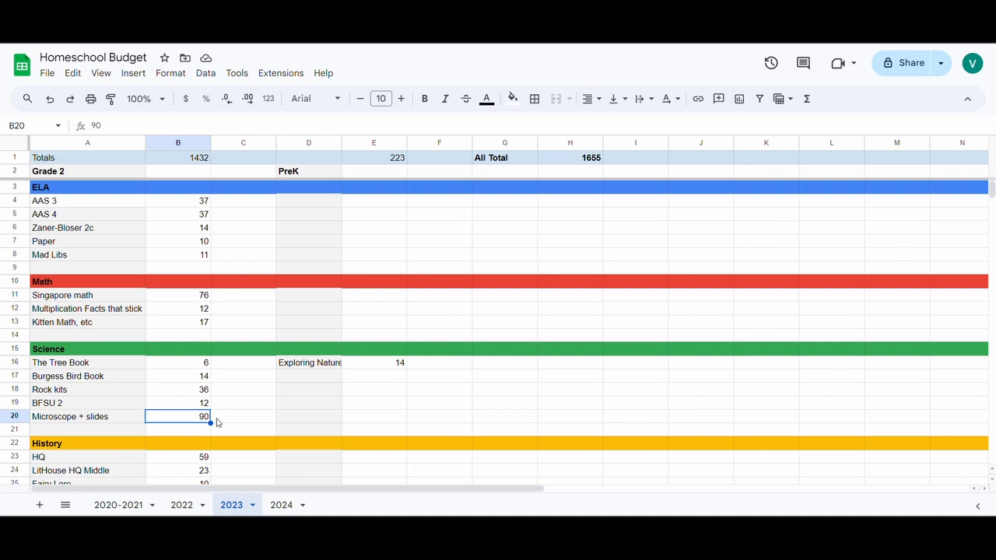
- Check HQ history, LitHouse HQ Middle, Art Supplies, Flip Flop Spanish and co-op Reg costs
{"action": "left_click", "coordinate": [177, 429]}
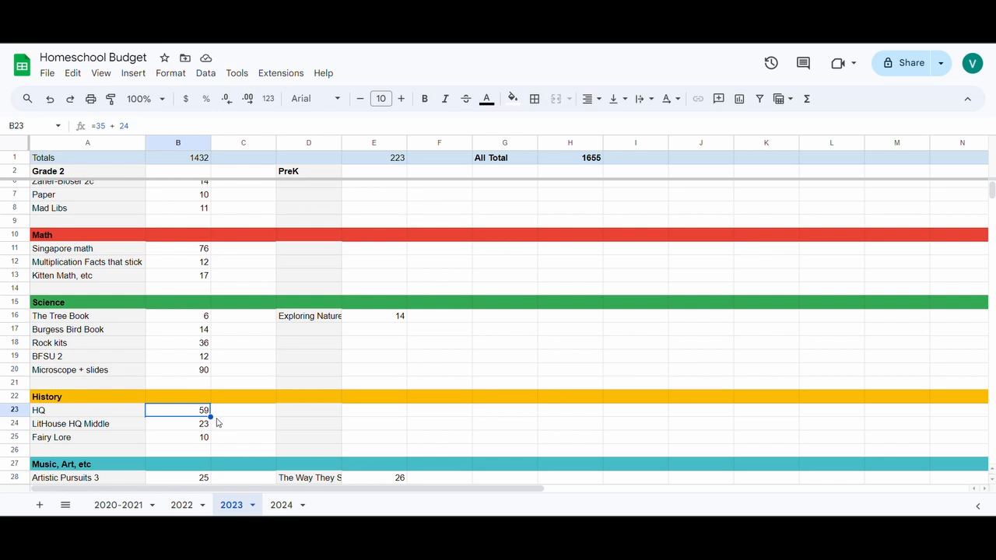
{"action": "left_click", "coordinate": [178, 423]}
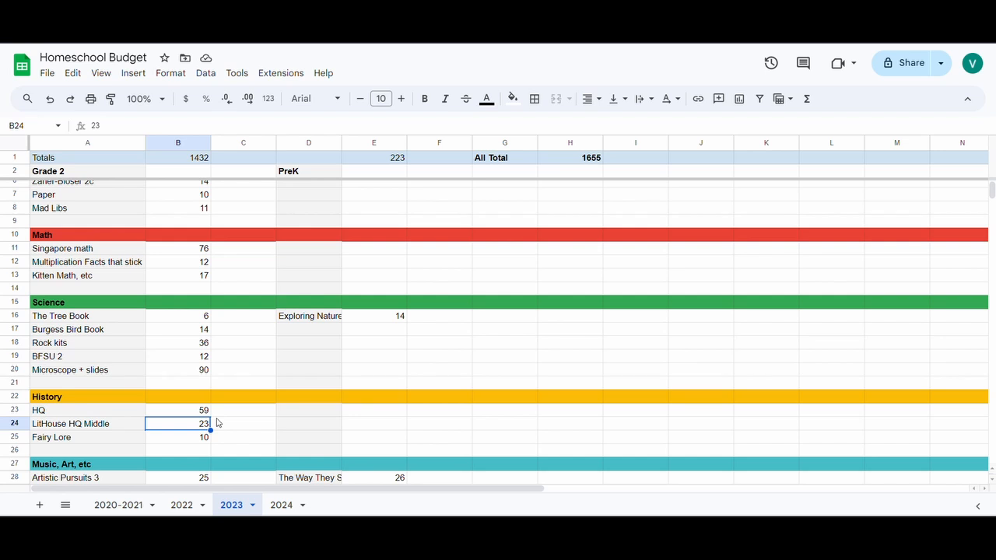
{"action": "left_click", "coordinate": [177, 450]}
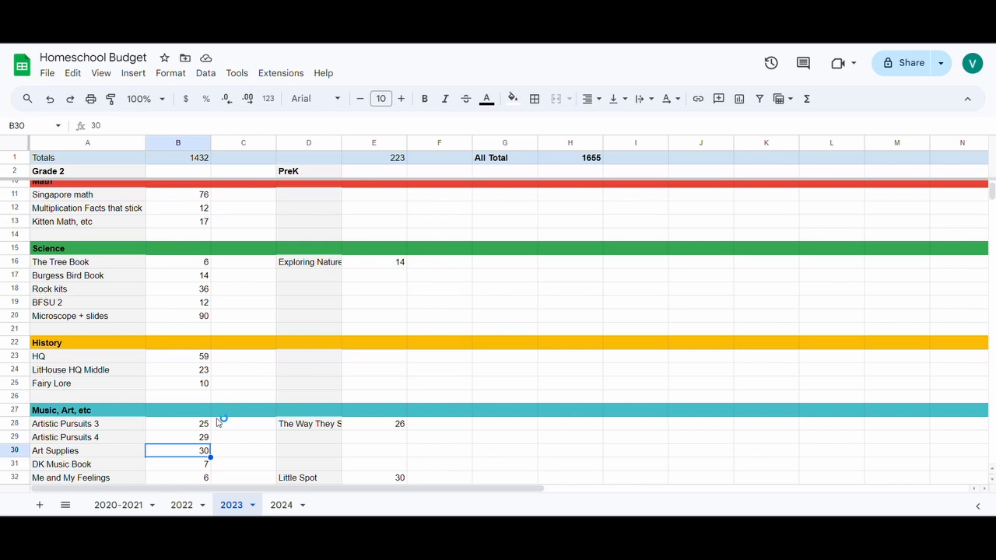
{"action": "mouse_move", "coordinate": [218, 424]}
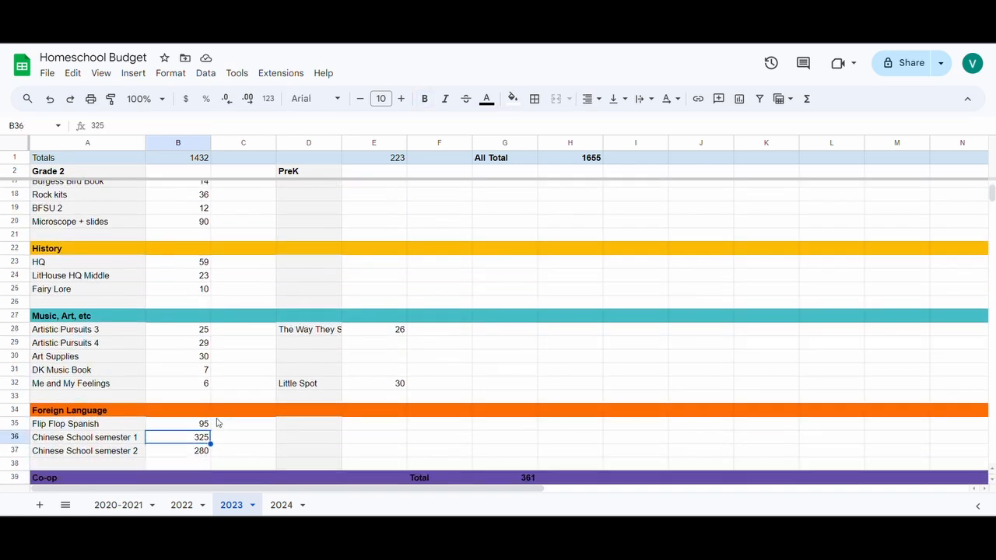
{"action": "left_click", "coordinate": [177, 424]}
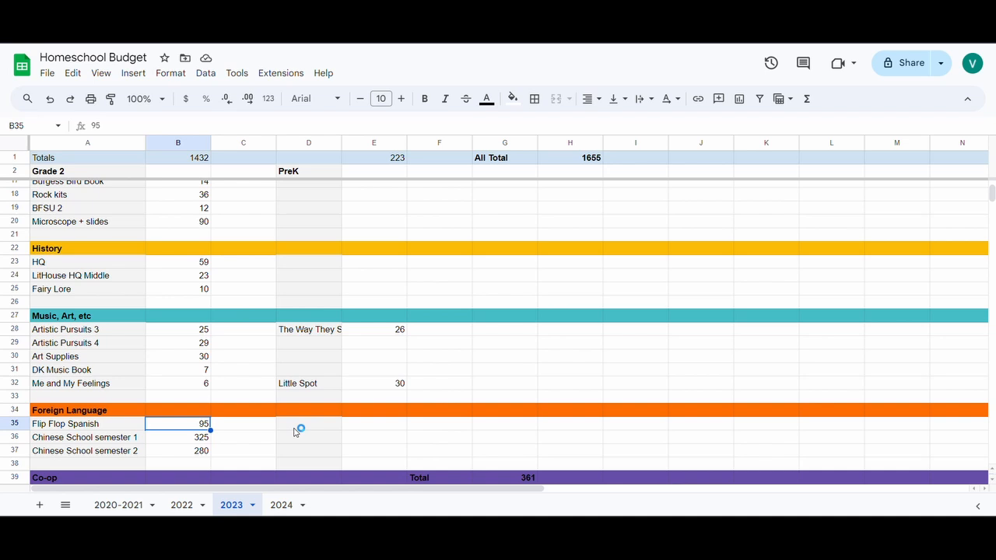
{"action": "left_click", "coordinate": [309, 423]}
{"action": "type", "text": "Reg"}
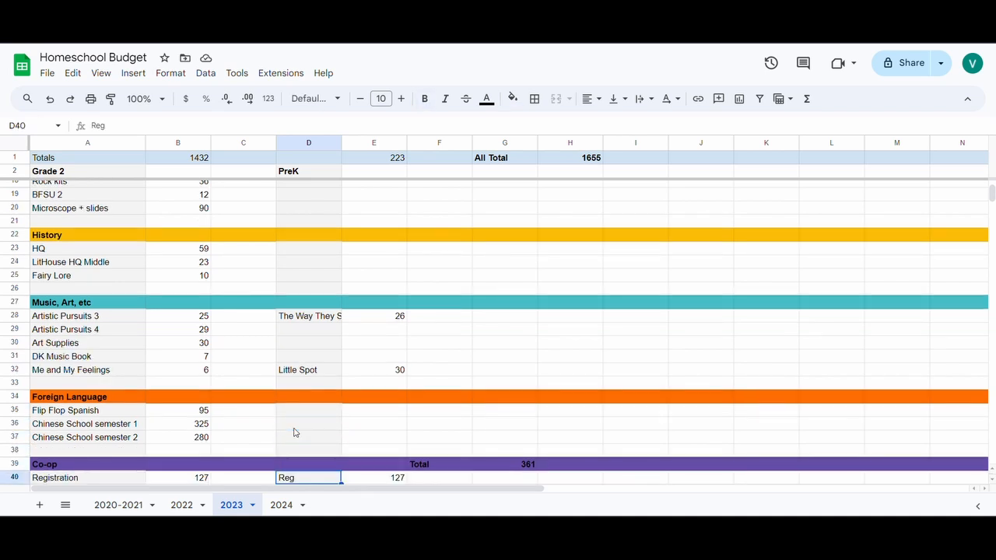
{"action": "scroll", "scroll_direction": "down", "scroll_amount": 3}
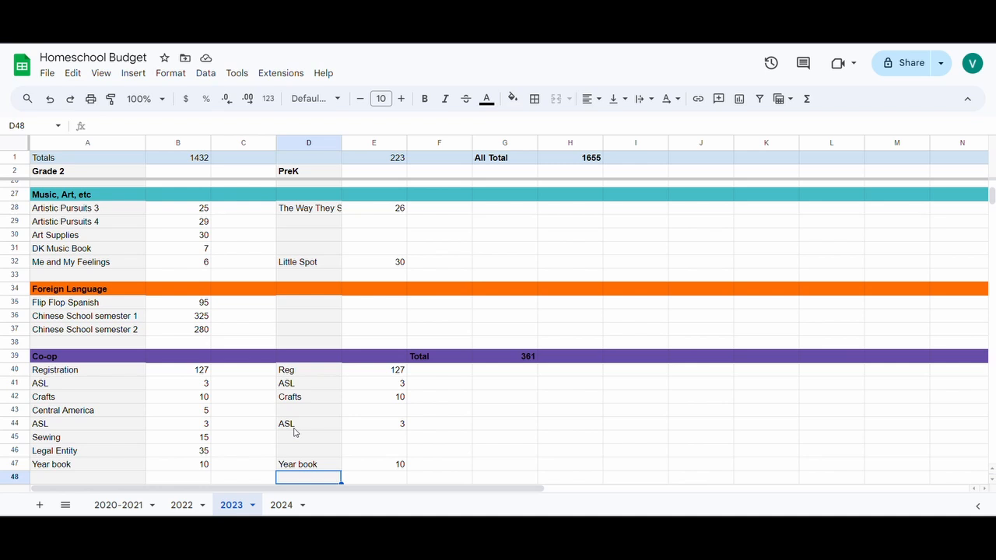
- Clear the Chinese School and Co-op rows, dropping the All Total to 689
{"action": "left_click", "coordinate": [177, 315]}
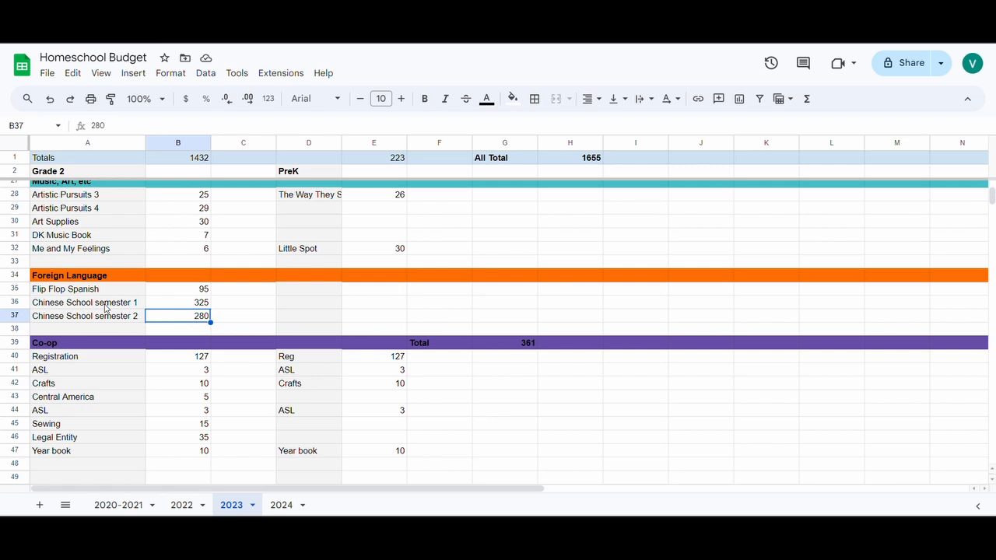
{"action": "left_click_drag", "start_coordinate": [84, 302], "coordinate": [400, 451]}
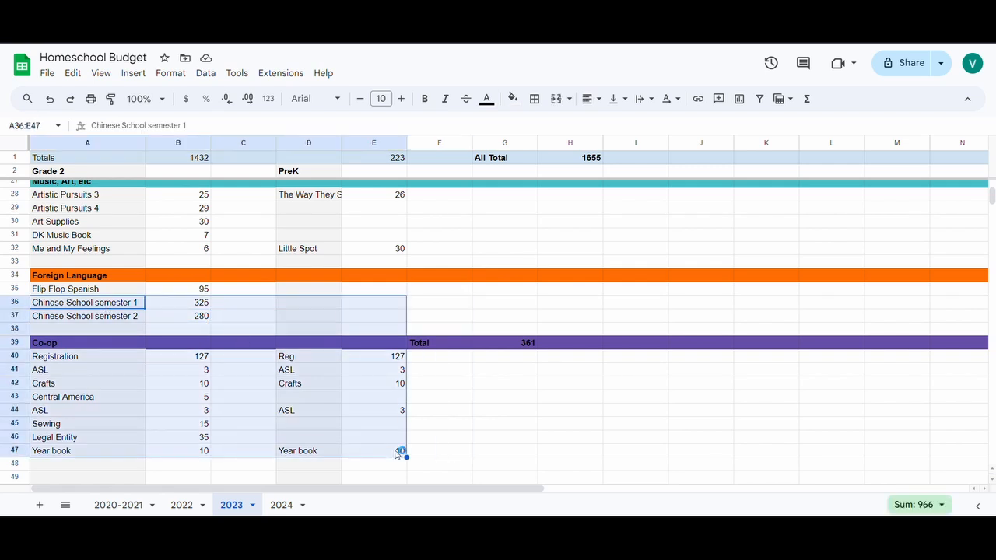
{"action": "key", "text": "Delete"}
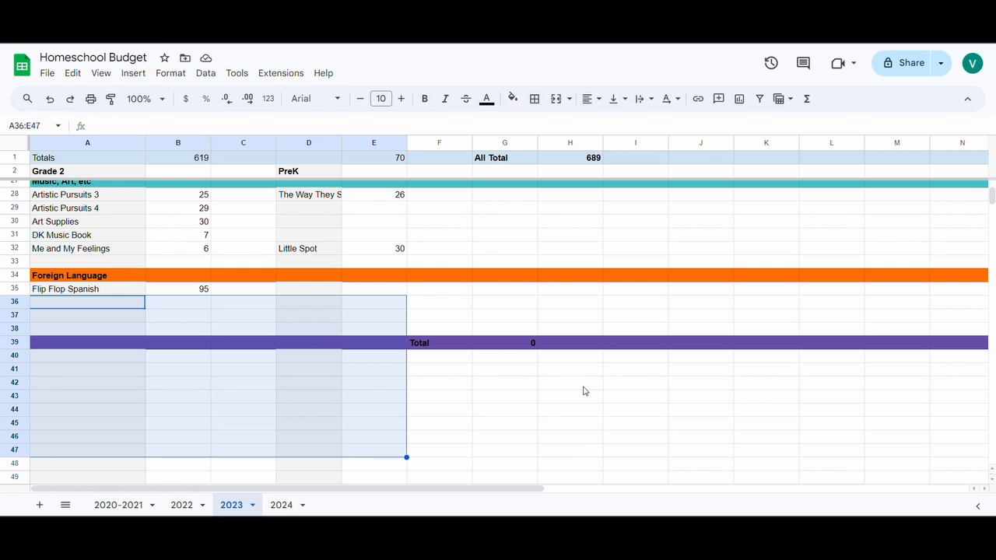
{"action": "mouse_move", "coordinate": [589, 387]}
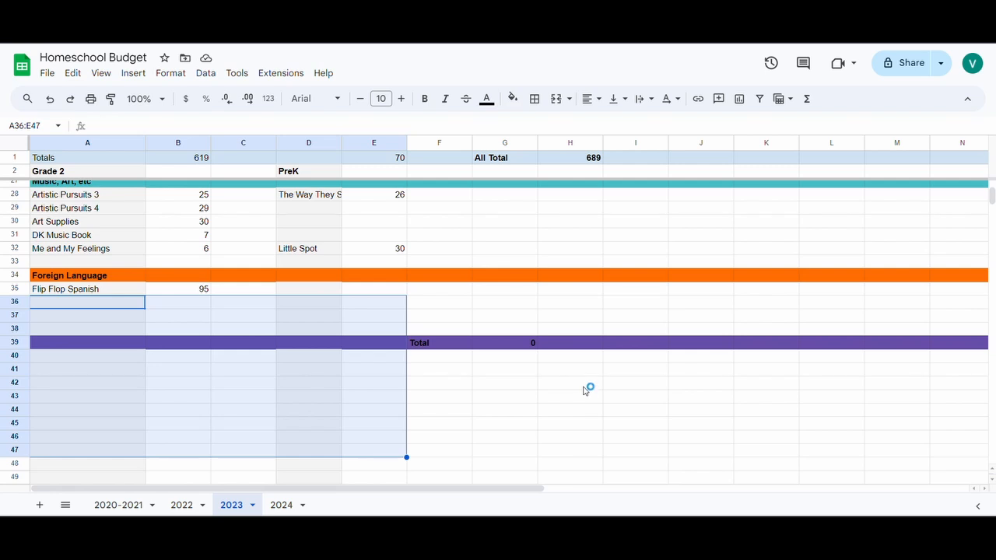
{"action": "mouse_move", "coordinate": [586, 390]}
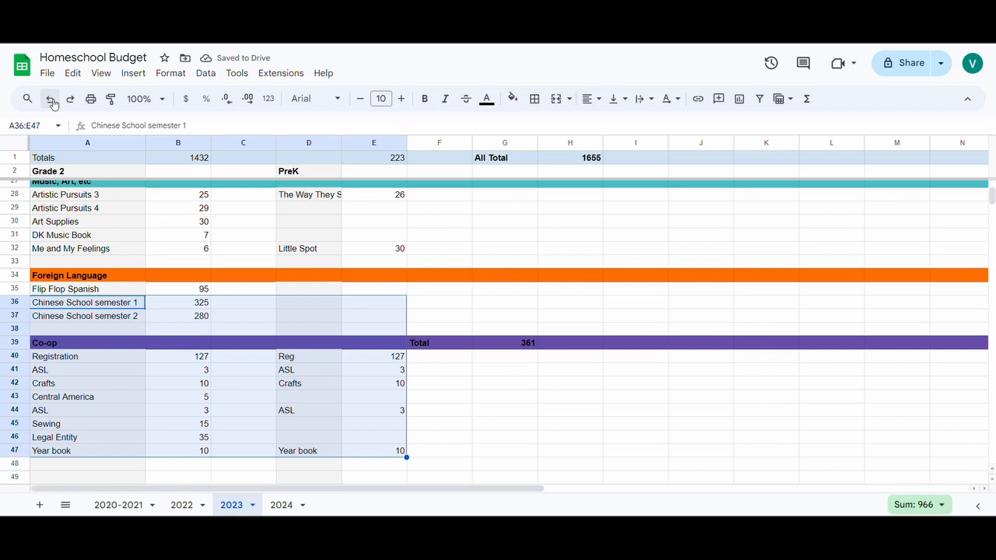
{"action": "left_click", "coordinate": [308, 248]}
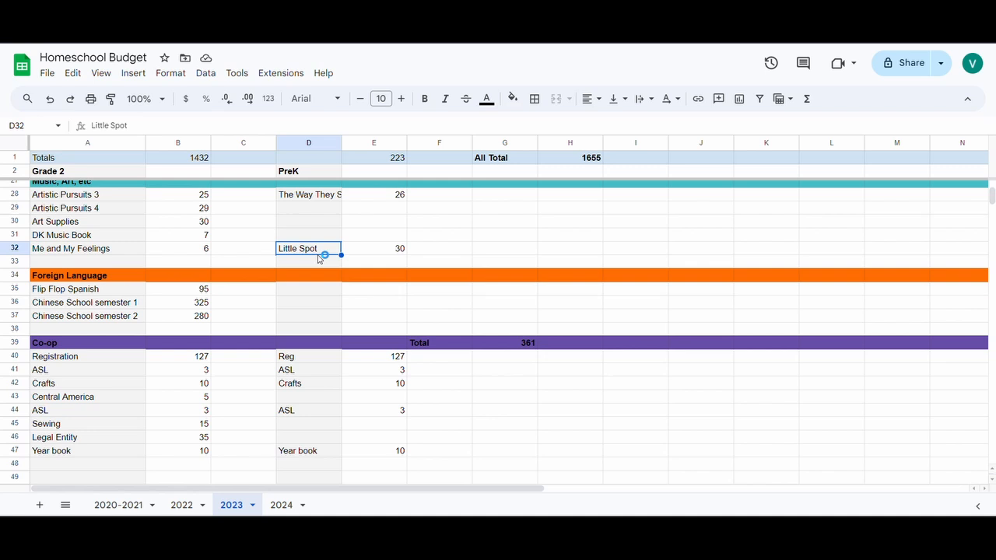
{"action": "mouse_move", "coordinate": [331, 264]}
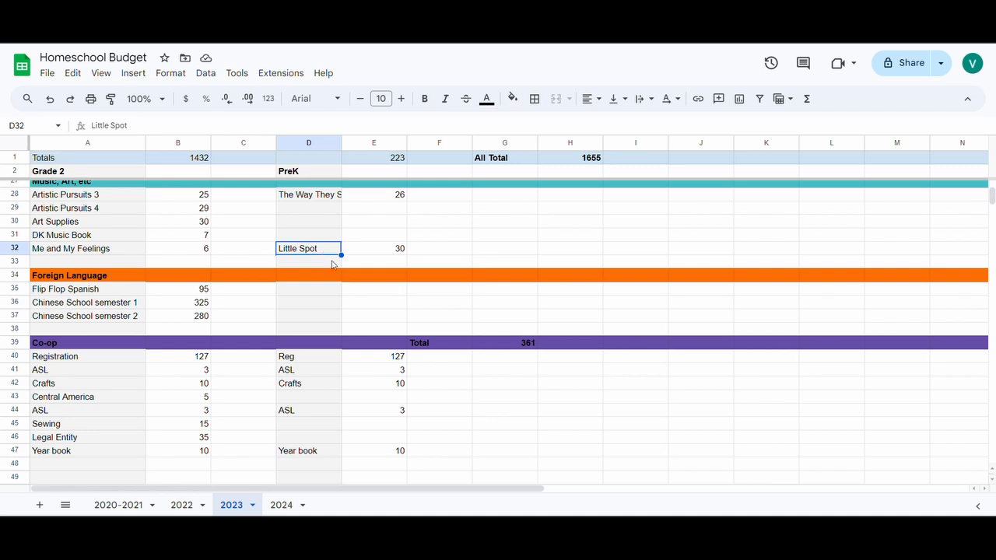
{"action": "mouse_move", "coordinate": [456, 460]}
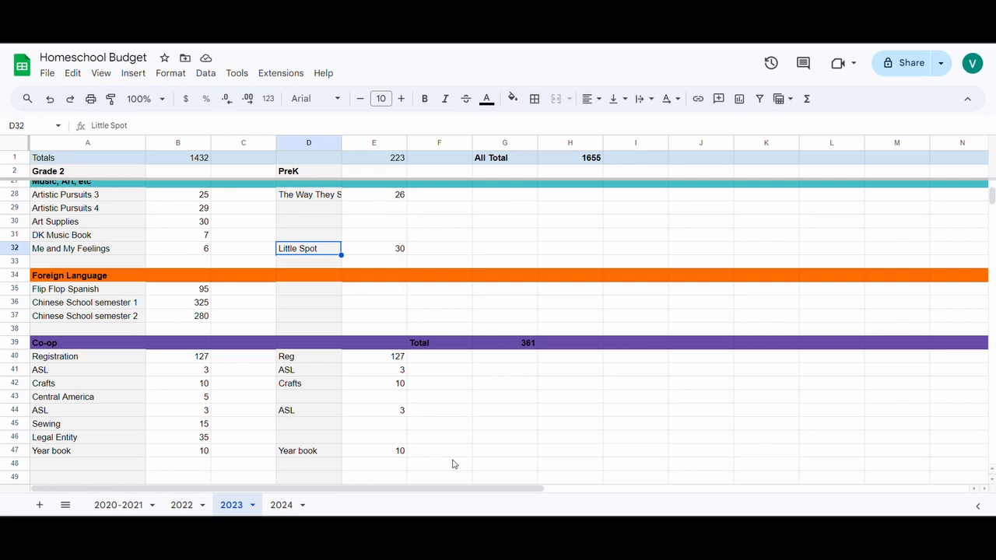
{"action": "mouse_move", "coordinate": [949, 181]}
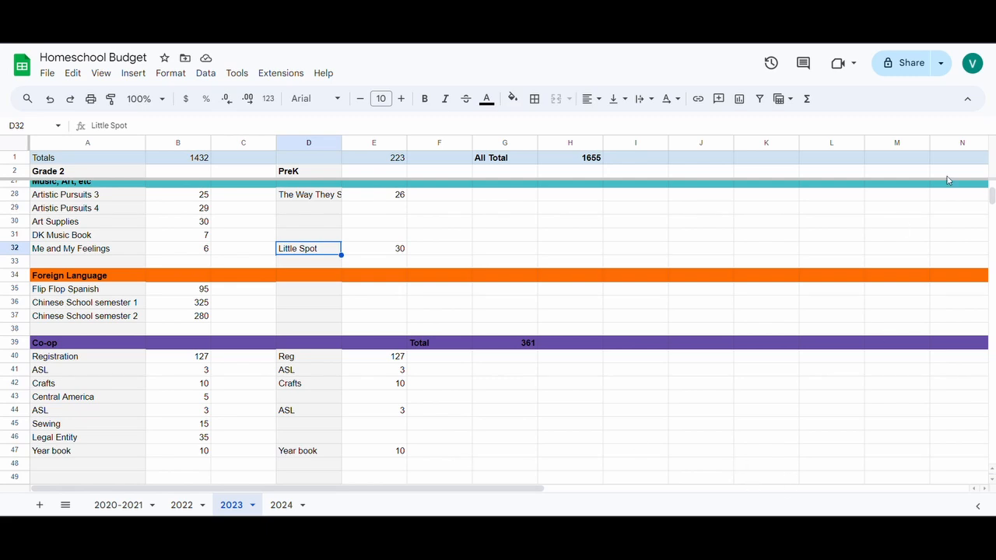